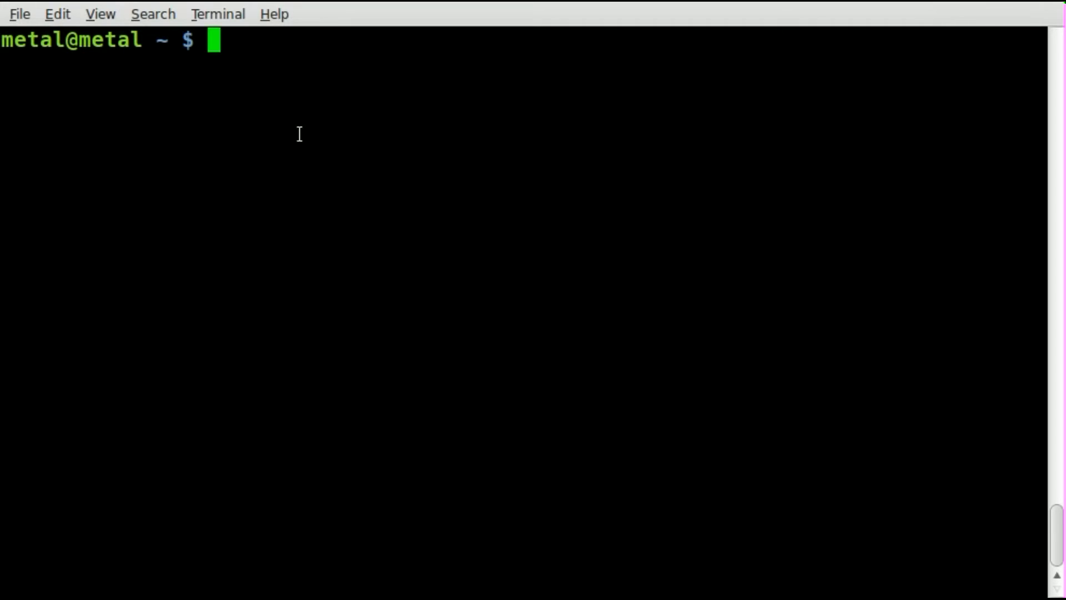
Assign the string "This is my Strin" to the variable word
type("word=")
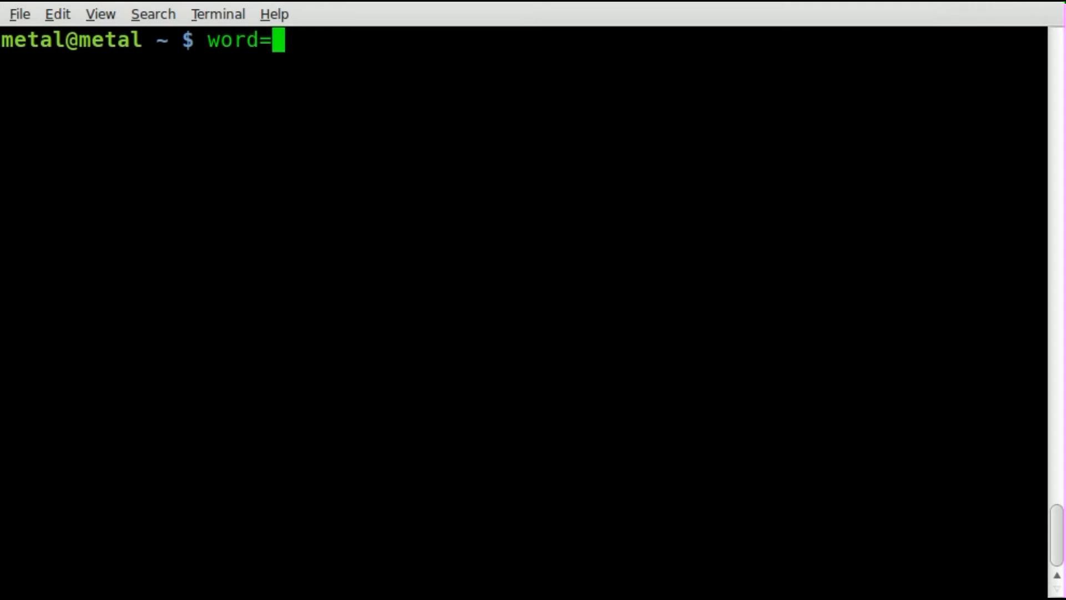
type("\"This is my")
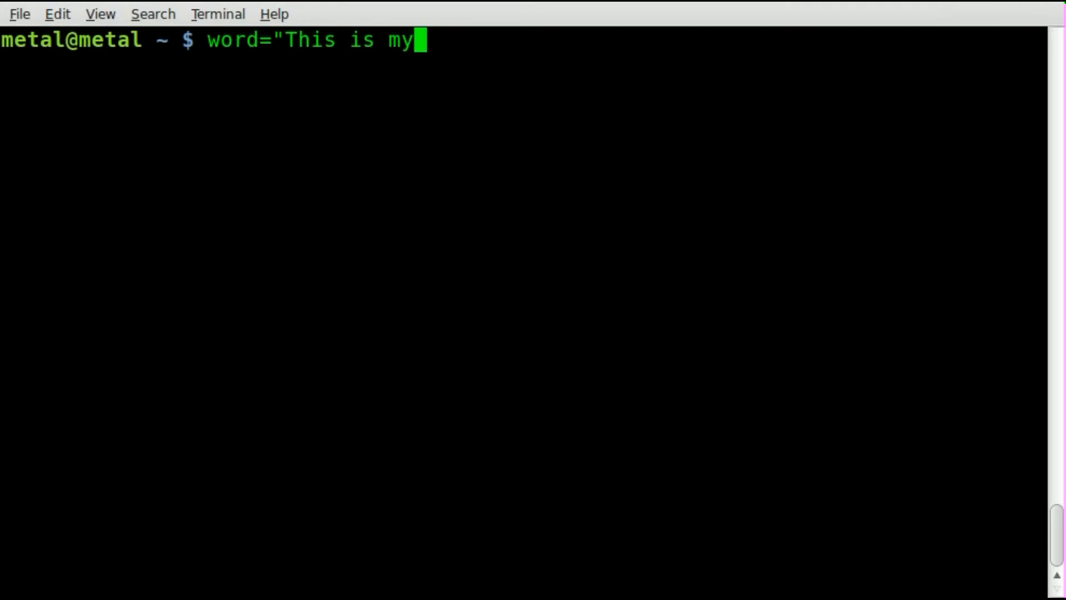
key("Return")
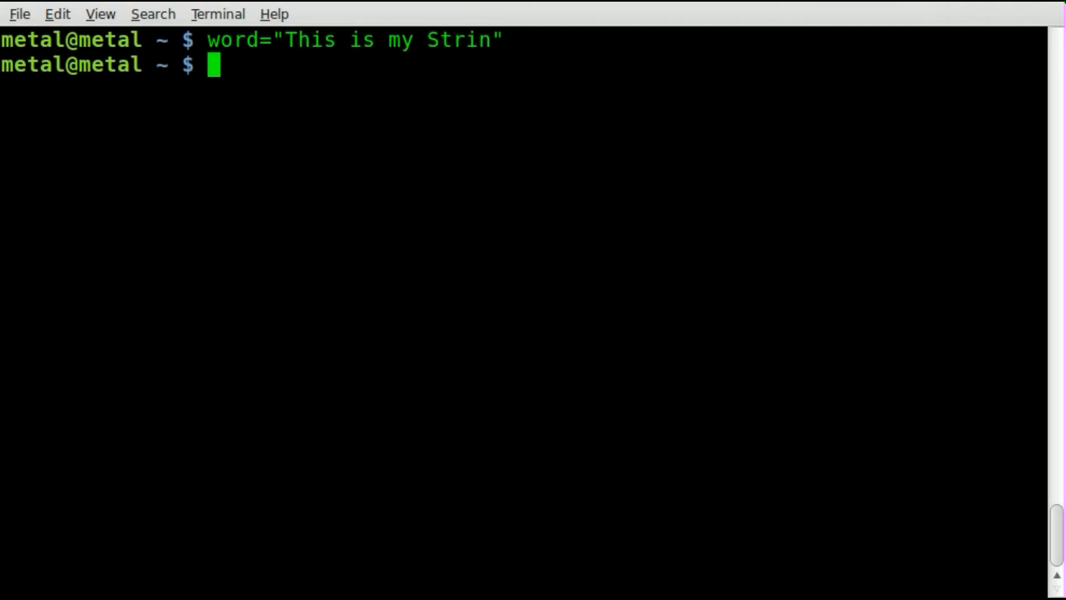
Enter the command echo $word without running it yet
type("echo")
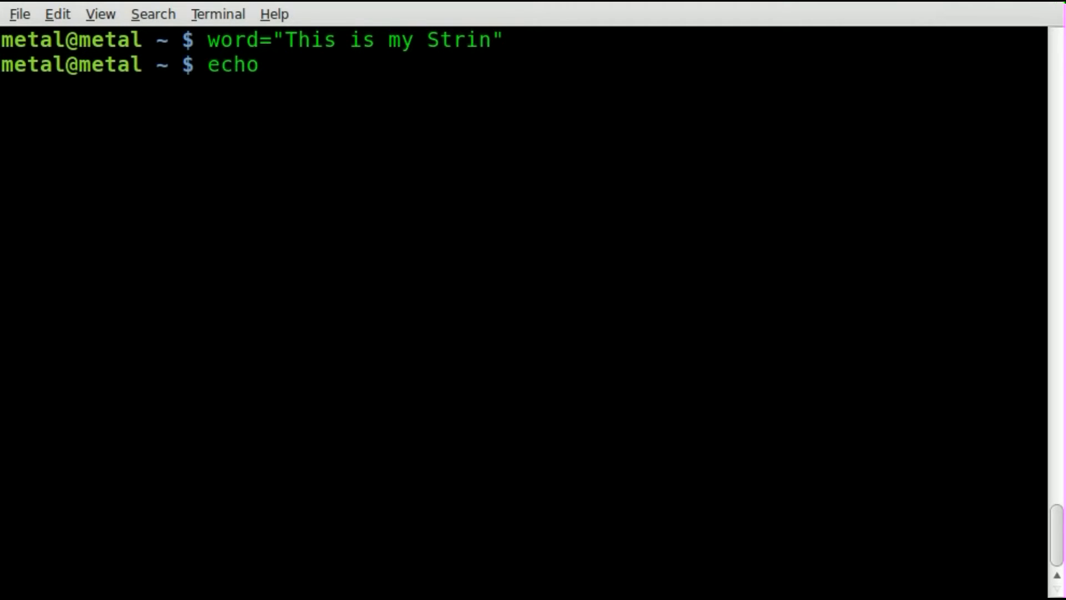
type("$")
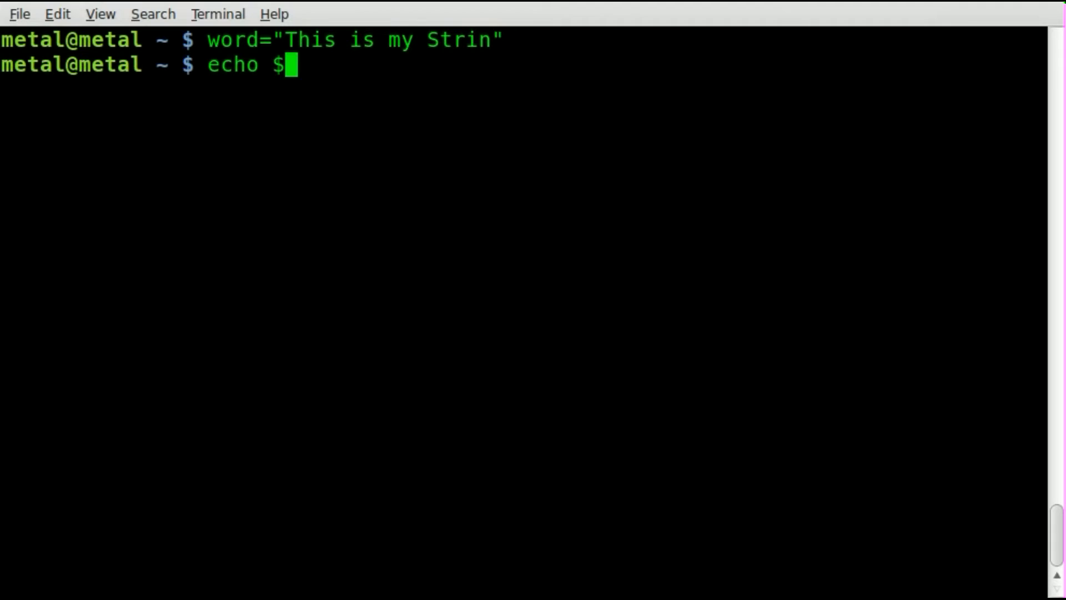
type("word")
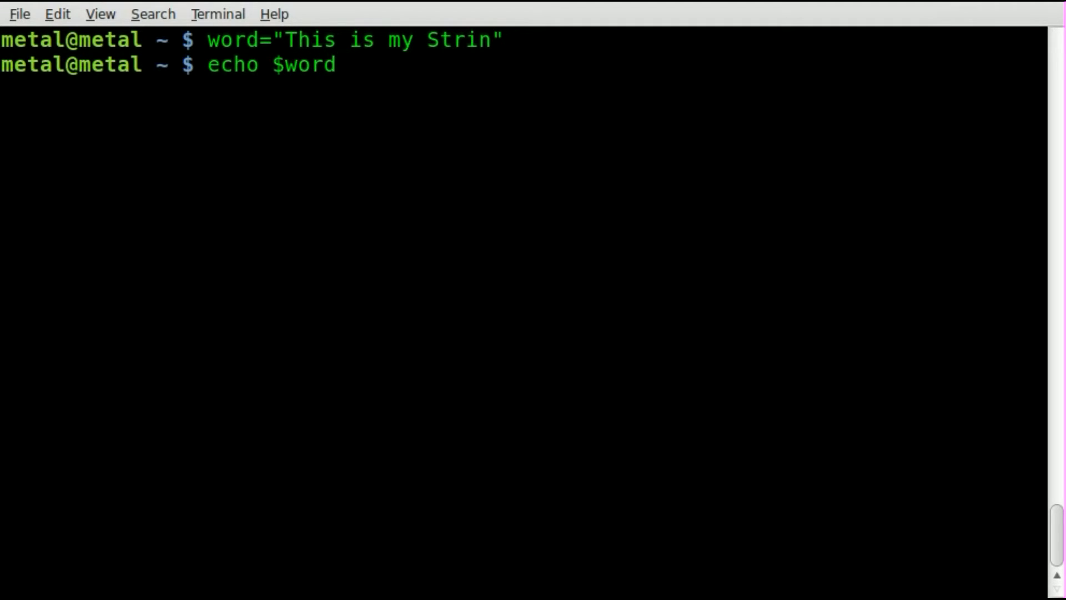
Run echo $word and echo ${word}, both printing "This is my Strin"
key("Return")
type("echo $word")
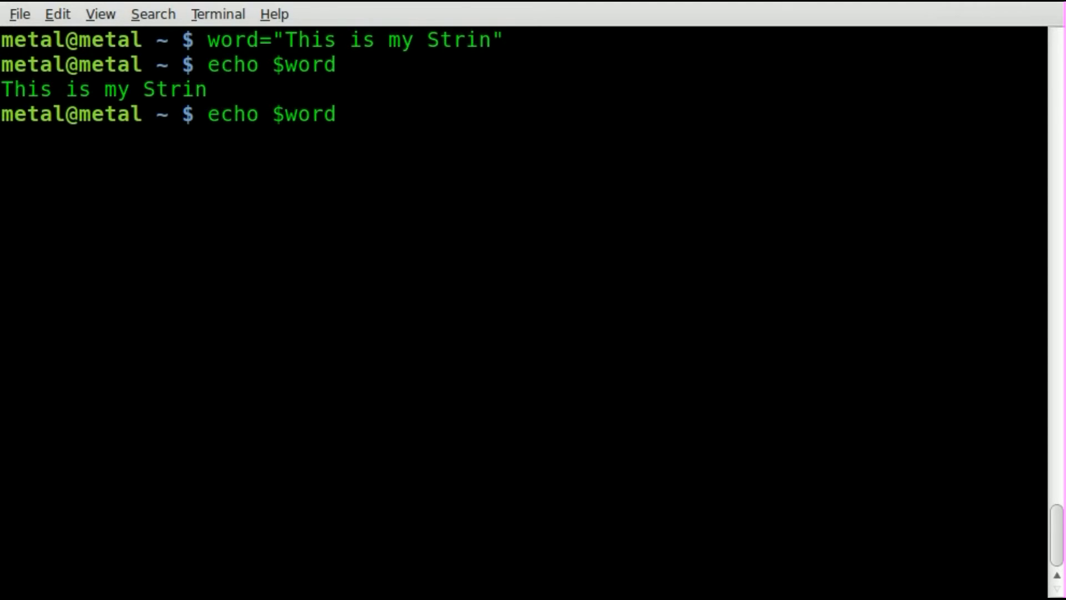
key("Return")
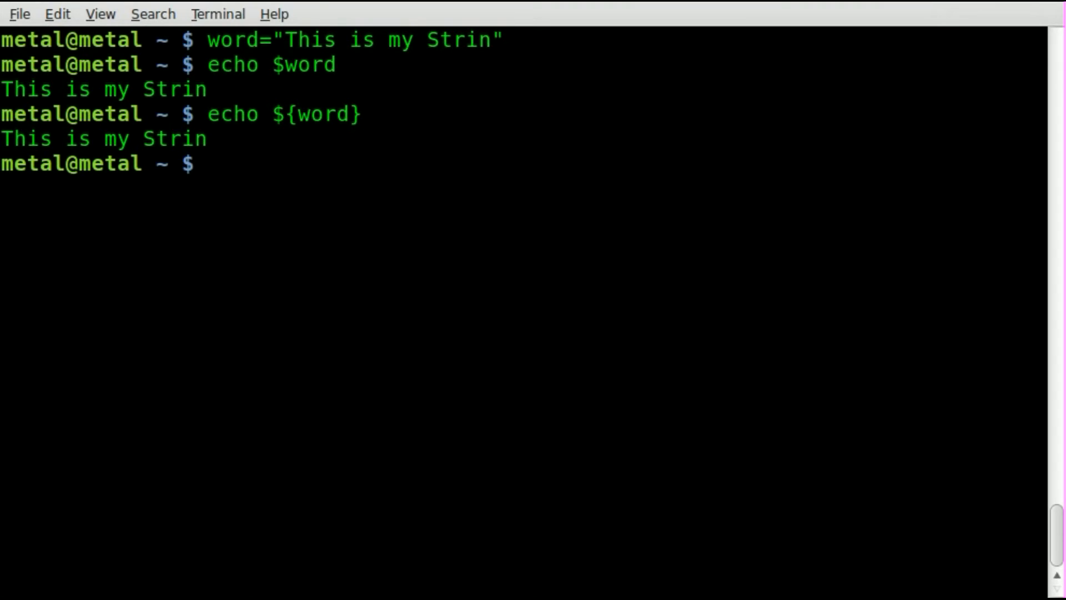
Run echo ${#word} to print the length 16, then select 'This' in the output
type("echo ${word}")
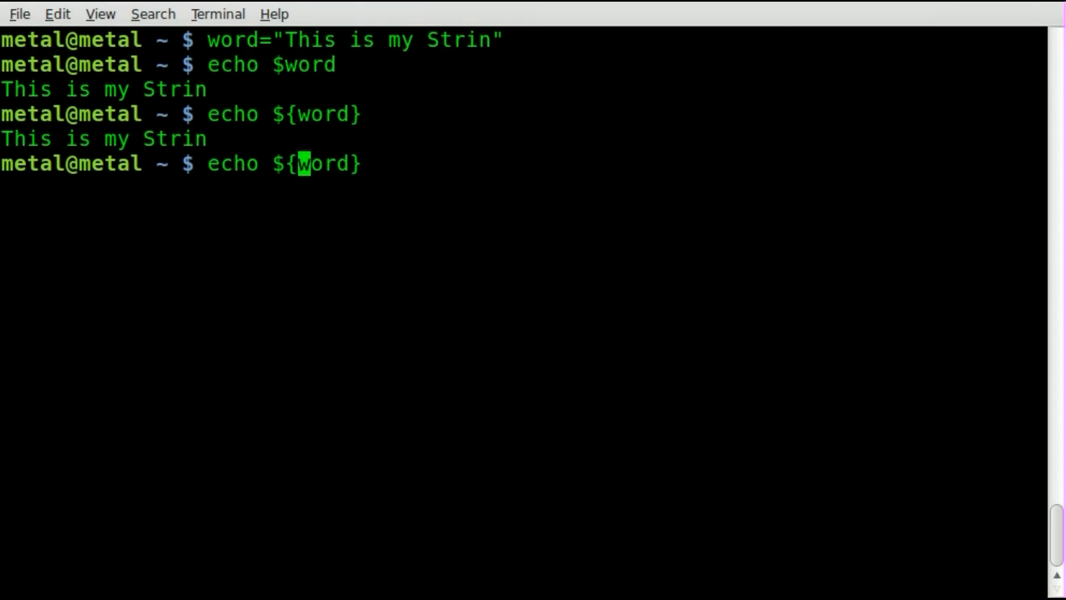
type("#")
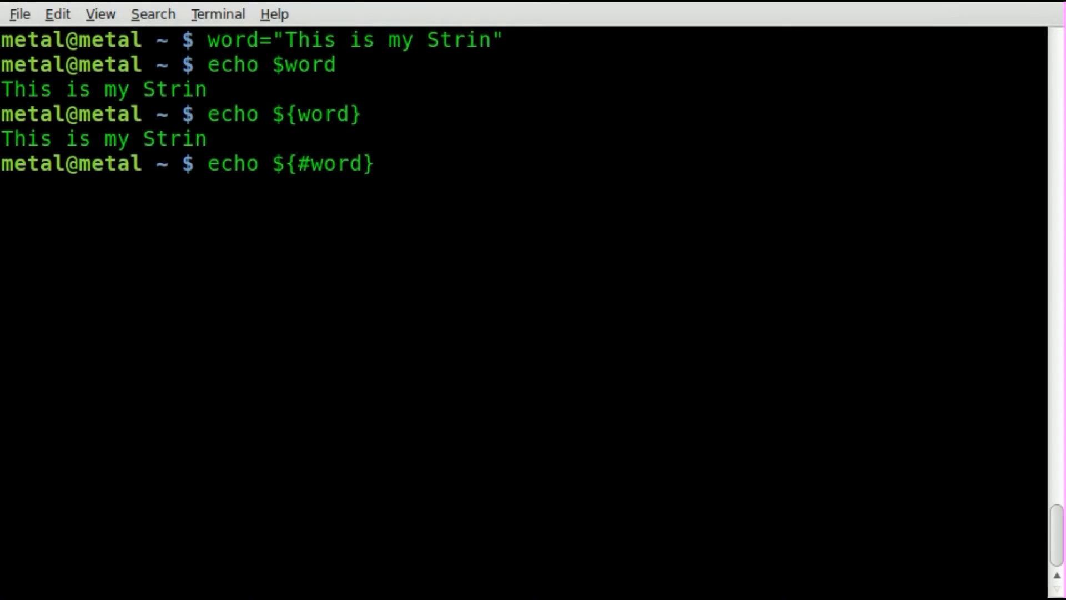
key("Return")
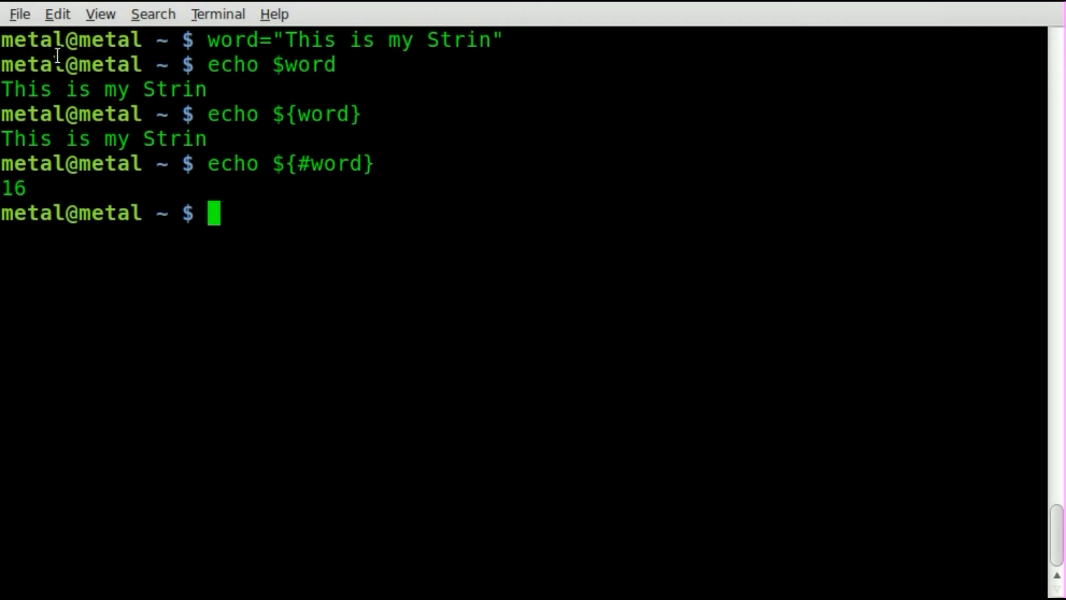
double_click(26, 89)
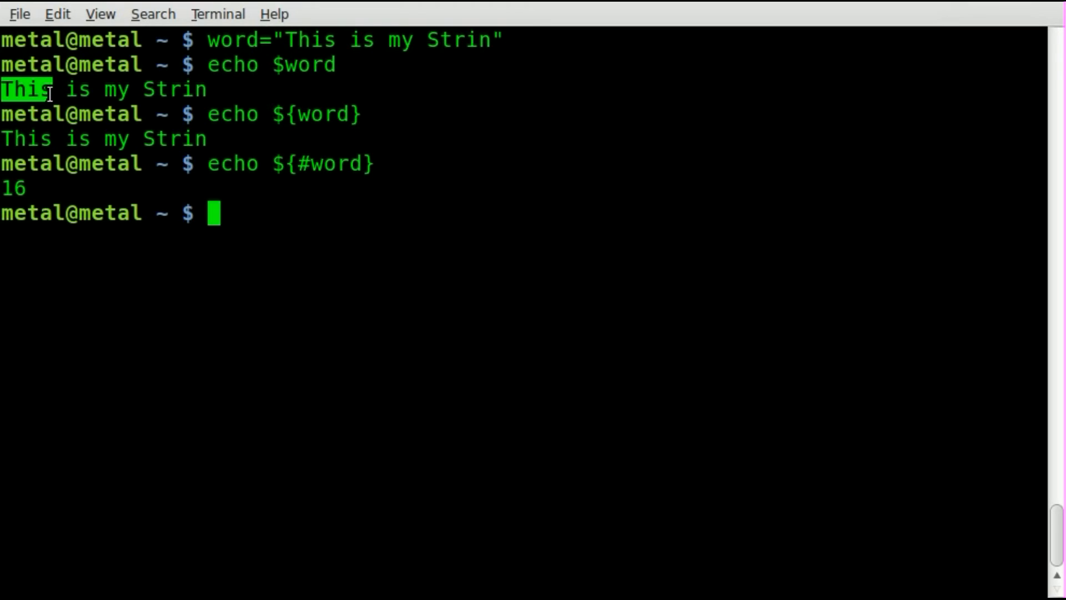